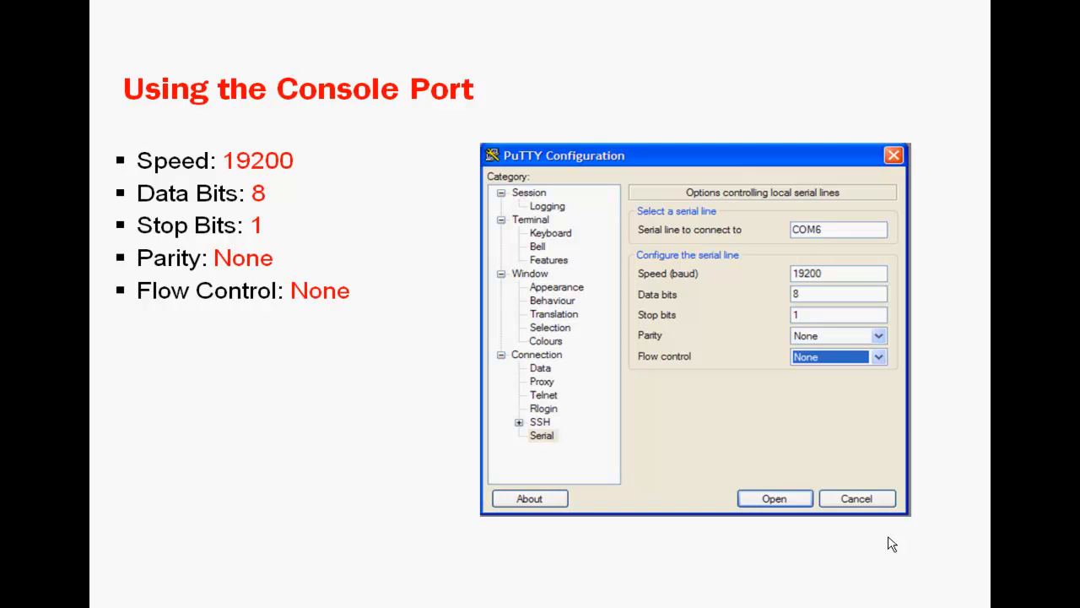
- Run show version and show boot to confirm 4.4.0.0-034R is running from the primary image
left_click(773, 498)
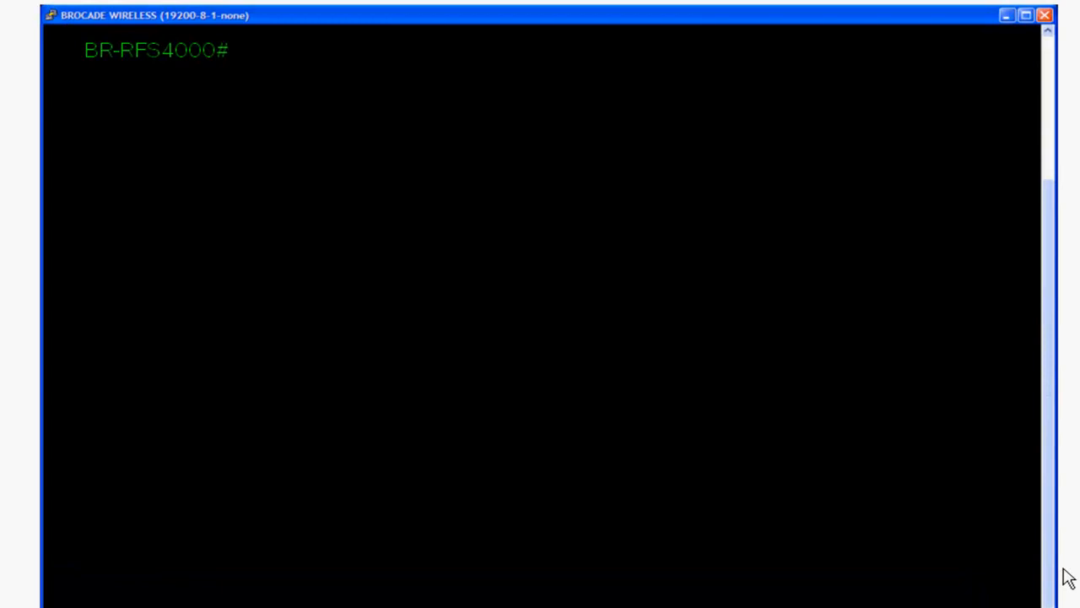
type("show version")
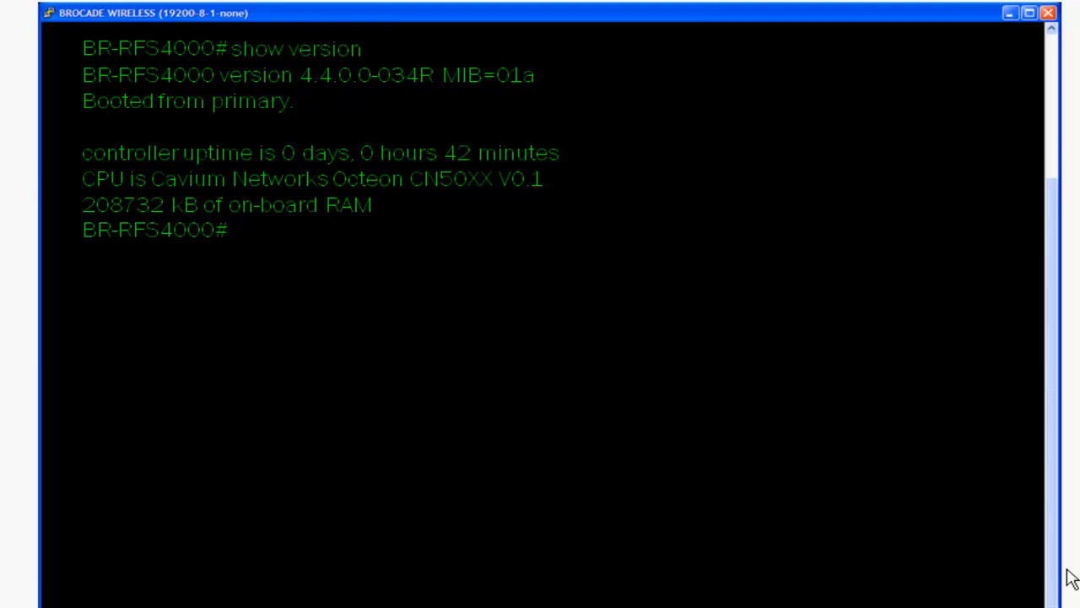
type("show bo")
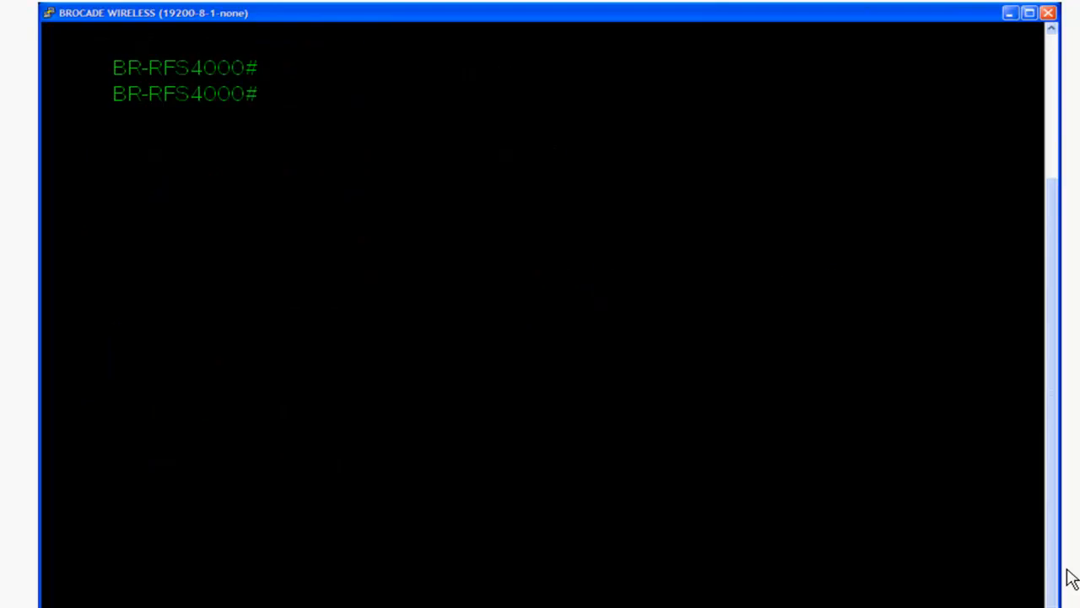
- Upgrade over TFTP from 192.168.10.202 to BR-RFS4000-5.3.1.0-009R.img, then check show boot
type("upgra")
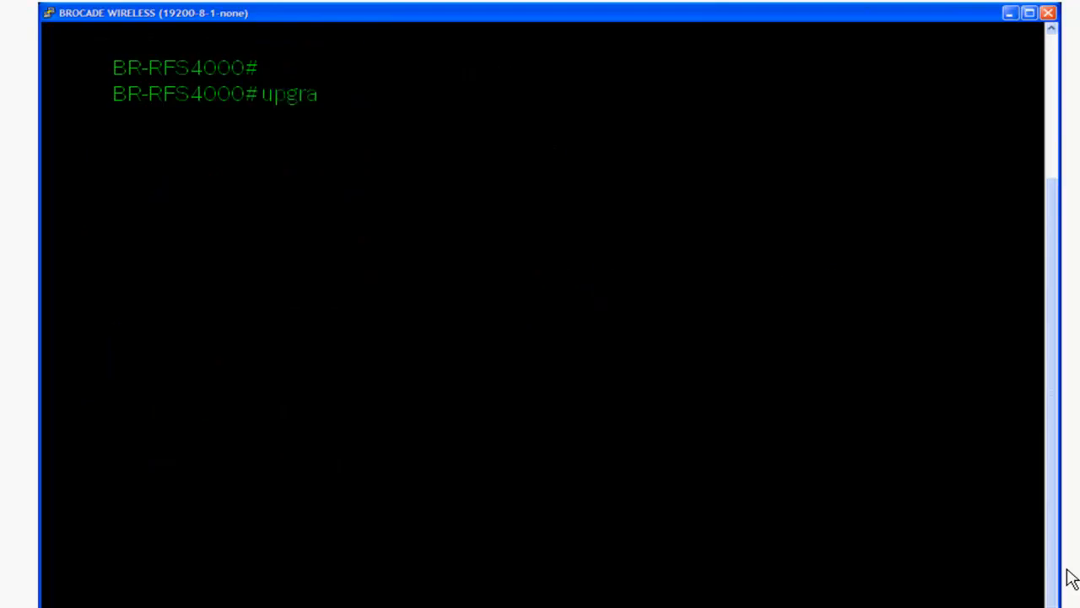
type("de ?")
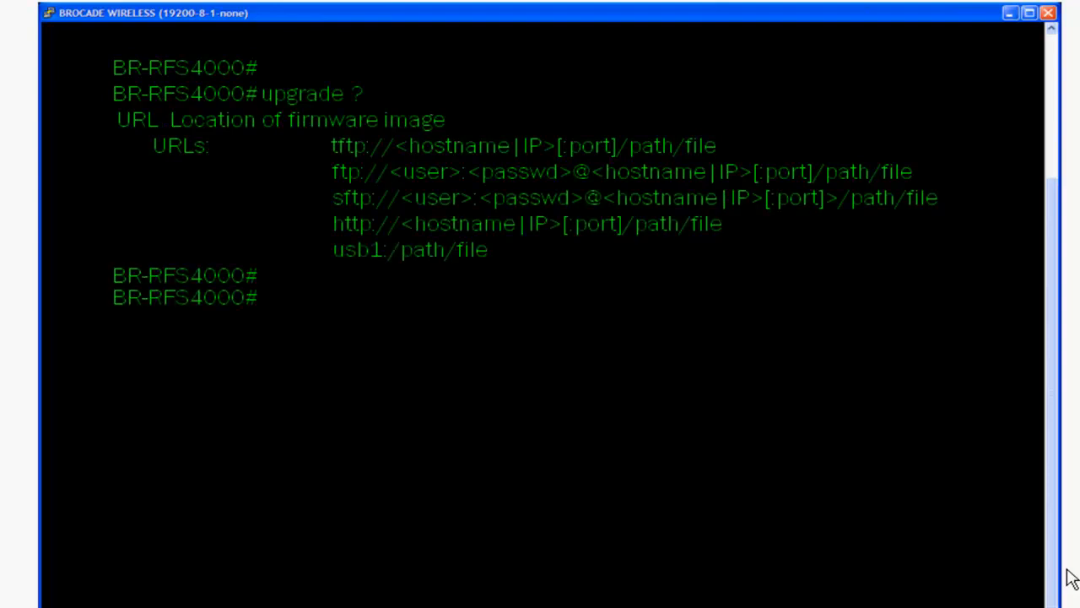
type("upgrade tftp://192")
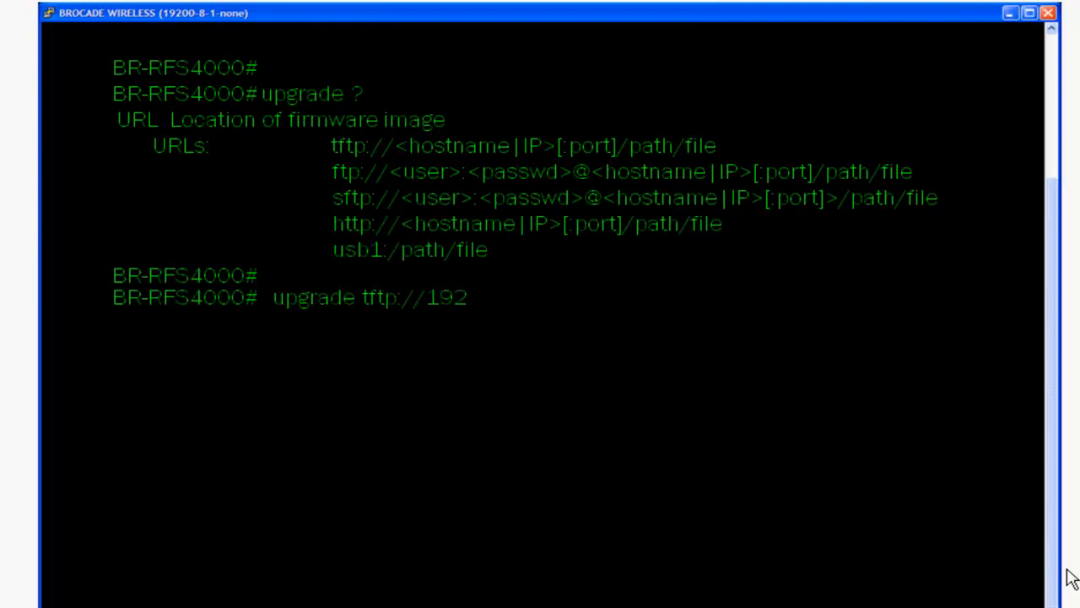
type(".168.10.202/BR-RFS4000-5.3.1.0-009R.img")
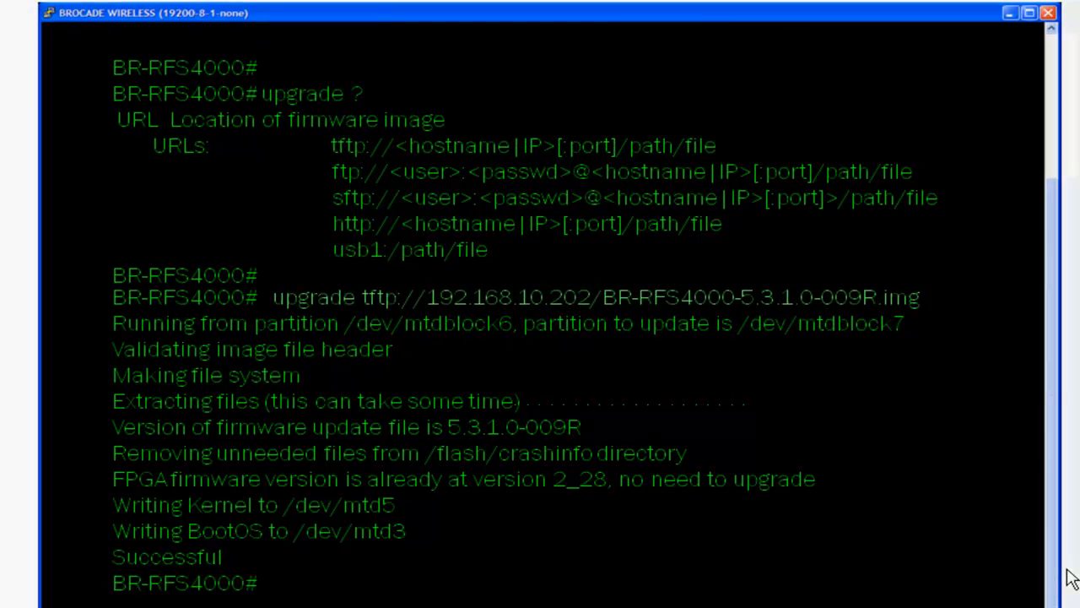
type("show boot")
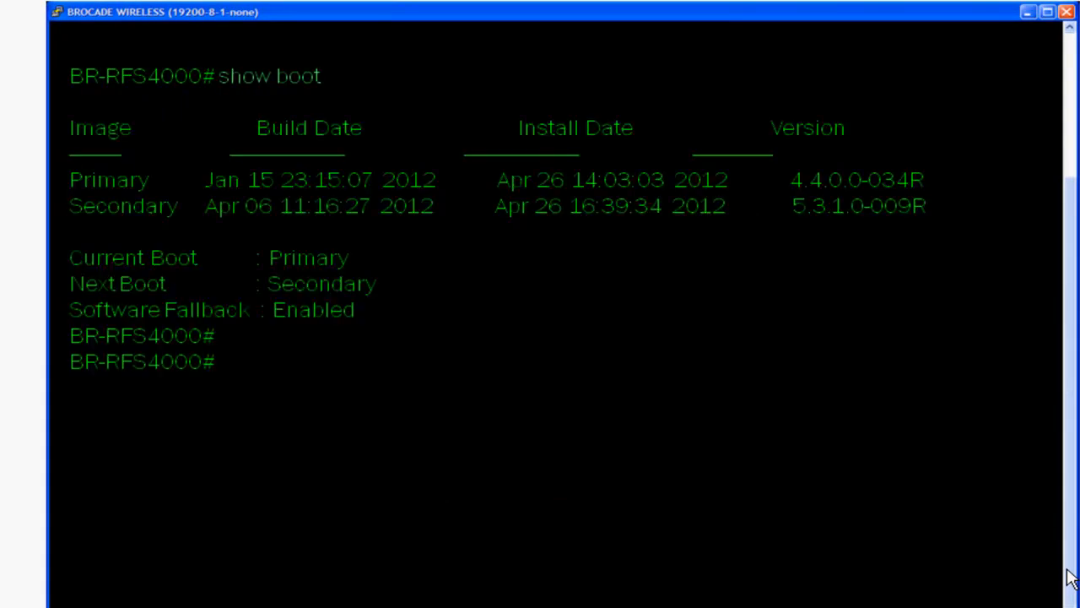
- Reload the controller so it boots the secondary 5.3.1.0-009R image
type("reload")
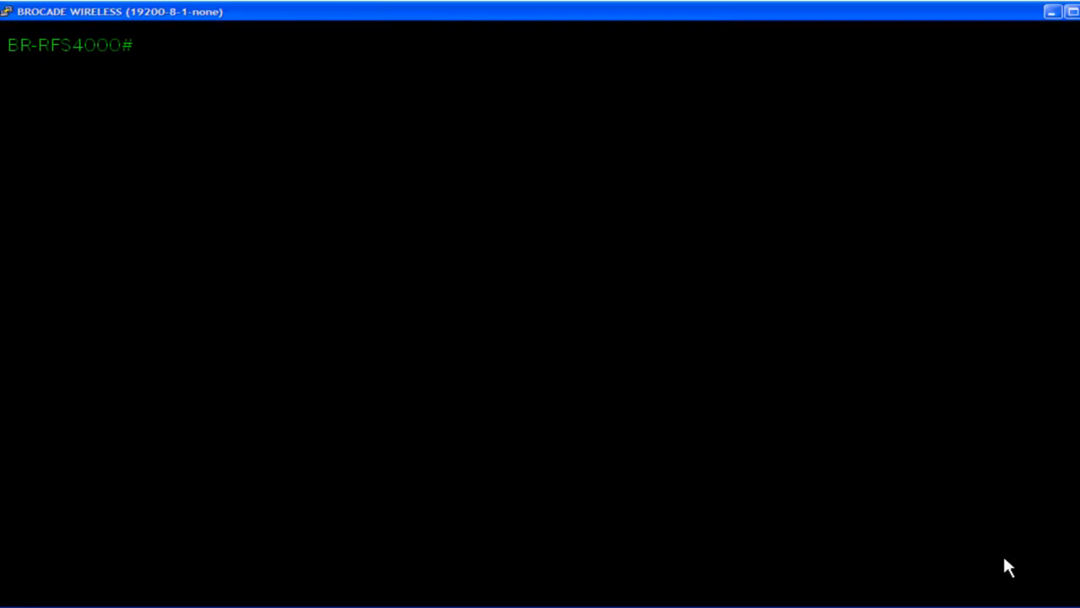
- List adopted APs, then copy BR7131-5.3.1.0-009R.bin from TFTP 192.168.10.228 into flash
type("show wireless ap")
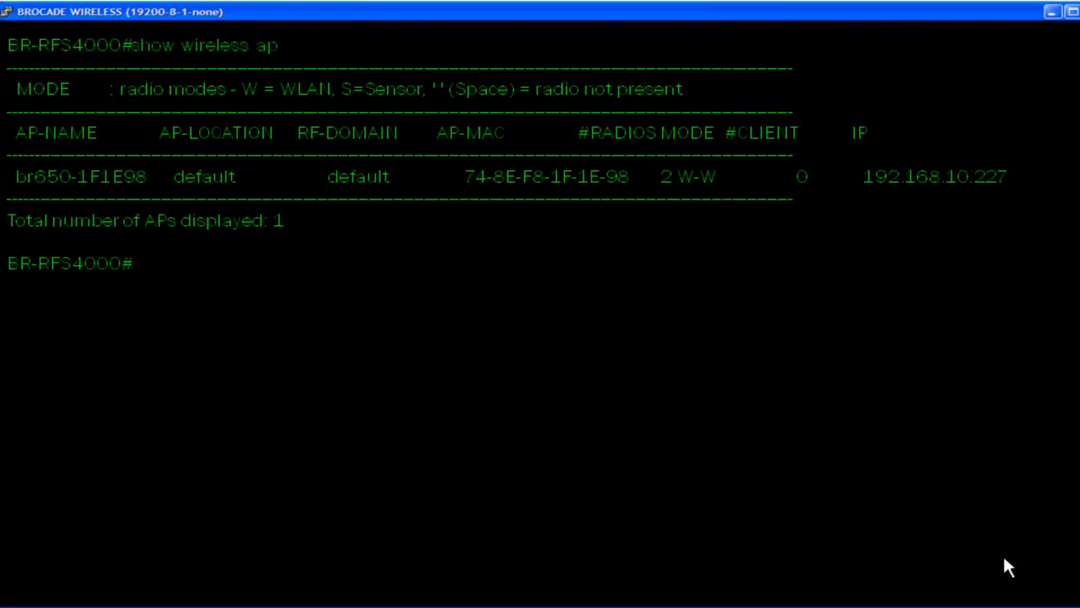
type("copy tftp://192.168.10.228/BR7131-5.3.1.0-009R.bin f")
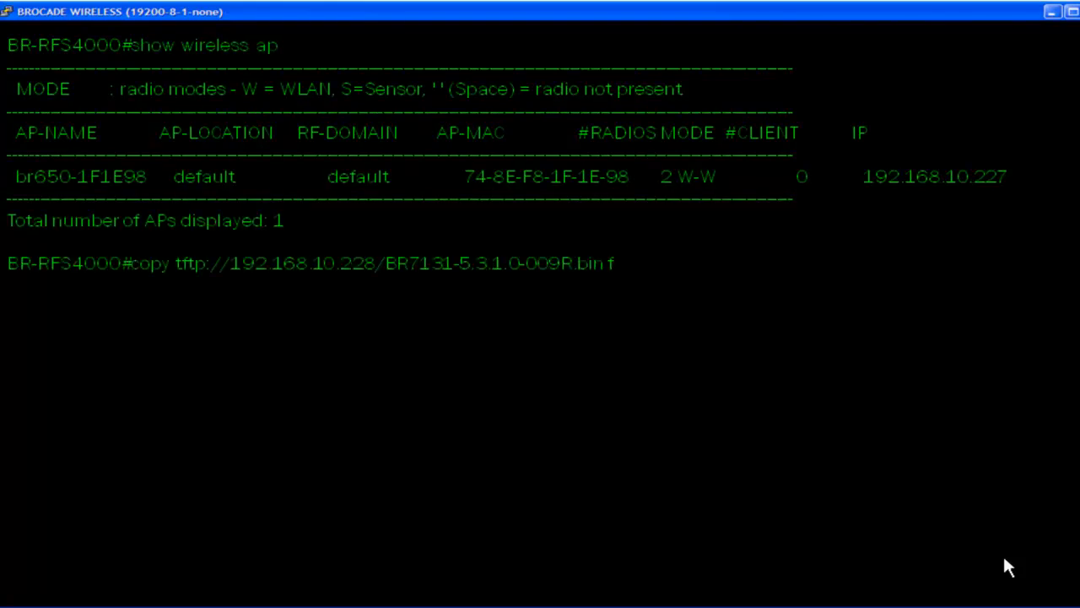
type("lash:")
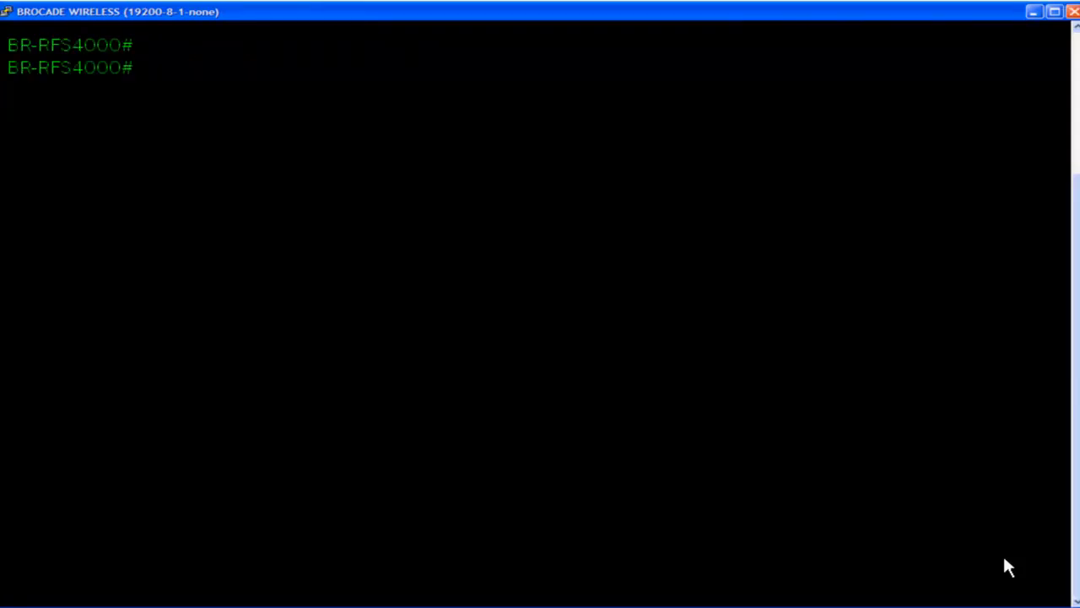
- Under self, set legacy-auto-update br71xx to flash:/BR7131-5.3.1.0-009R.bin, commit, and check show wireless
type("self")
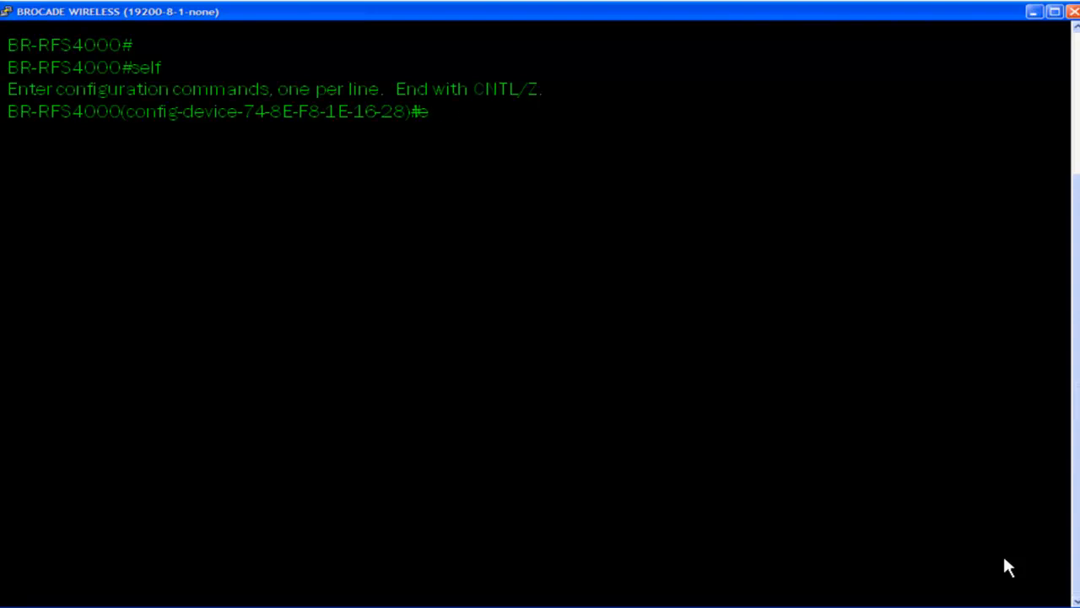
type("egacy-auto-update br71xx image flash:/BR7131-5.")
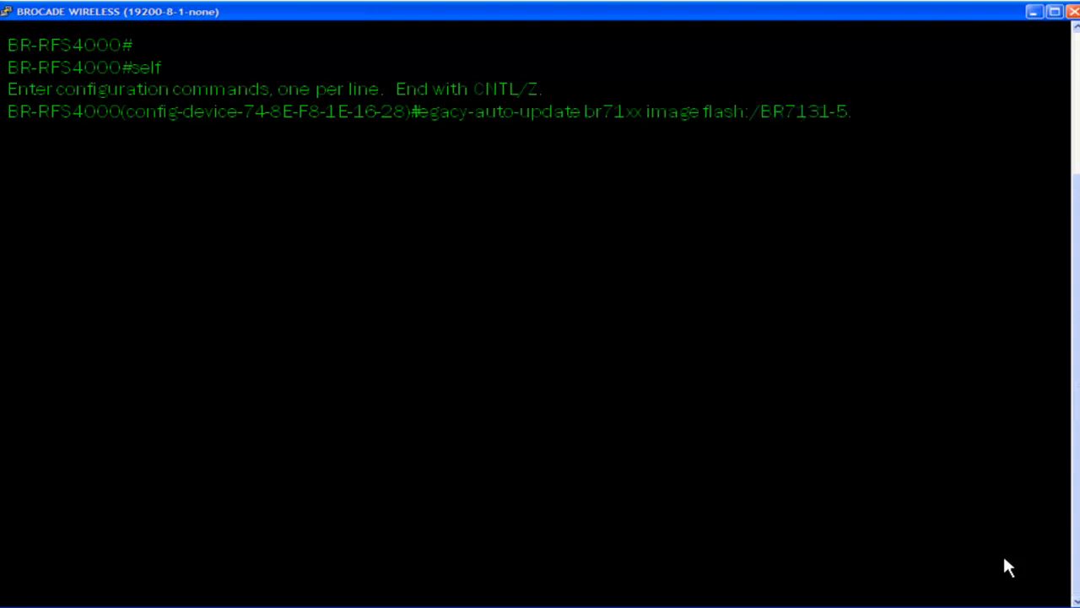
type(".3.1.0-009R.bin")
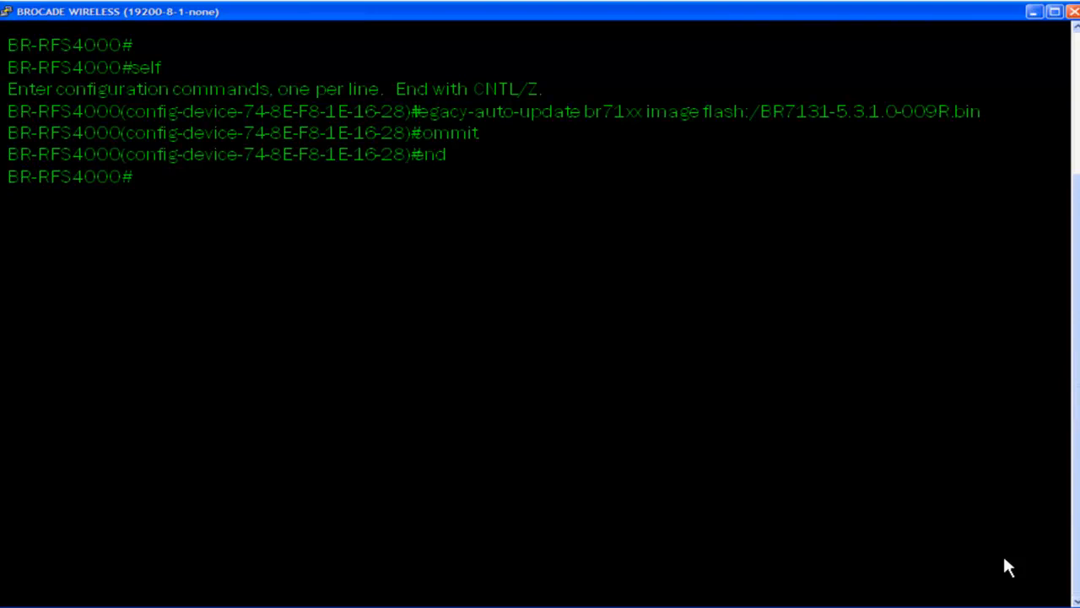
key("enter")
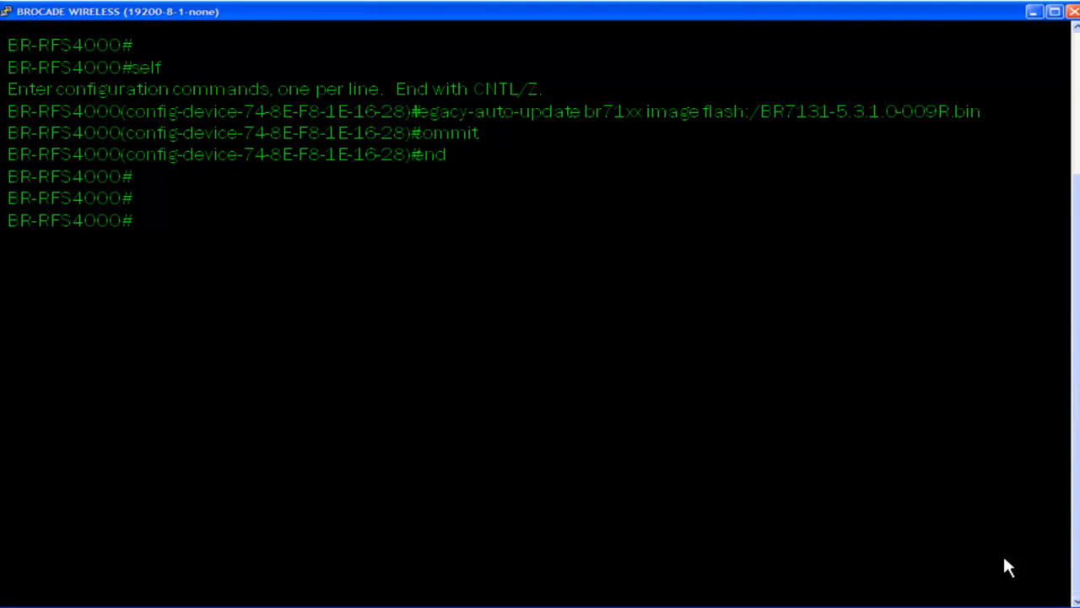
type("show wireless ap")
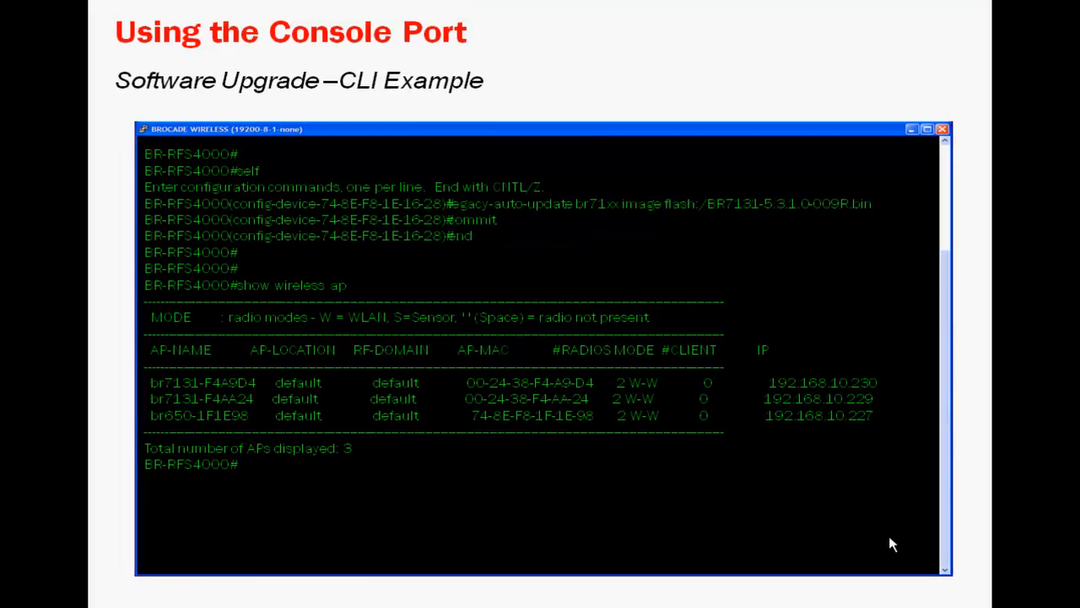
key("right")
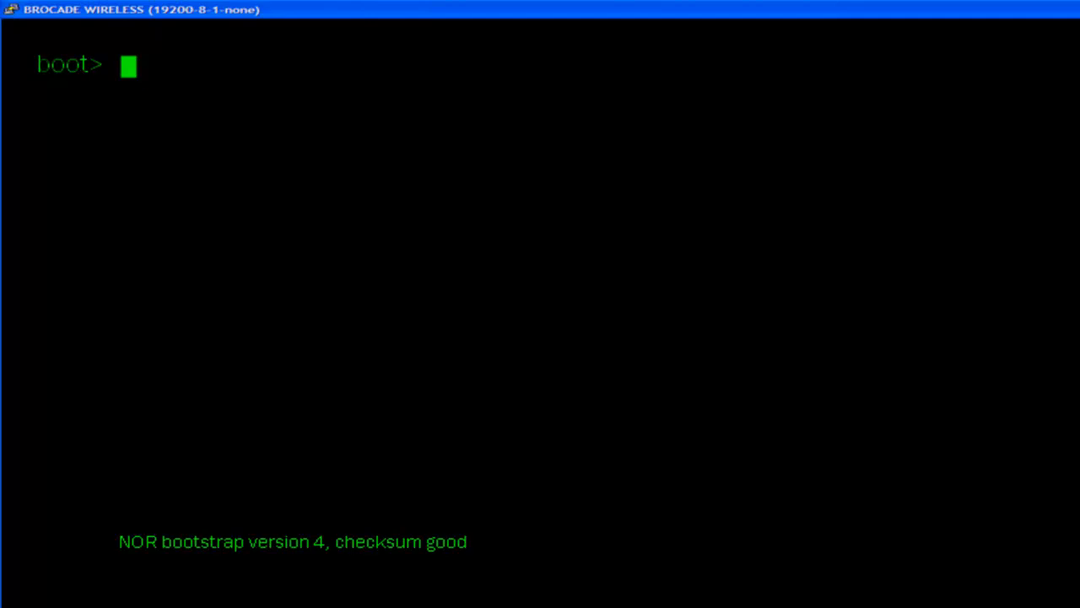
- Enter the achip fix_cpu_speed command at the boot> prompt
type("achip fix_cpu_speed")
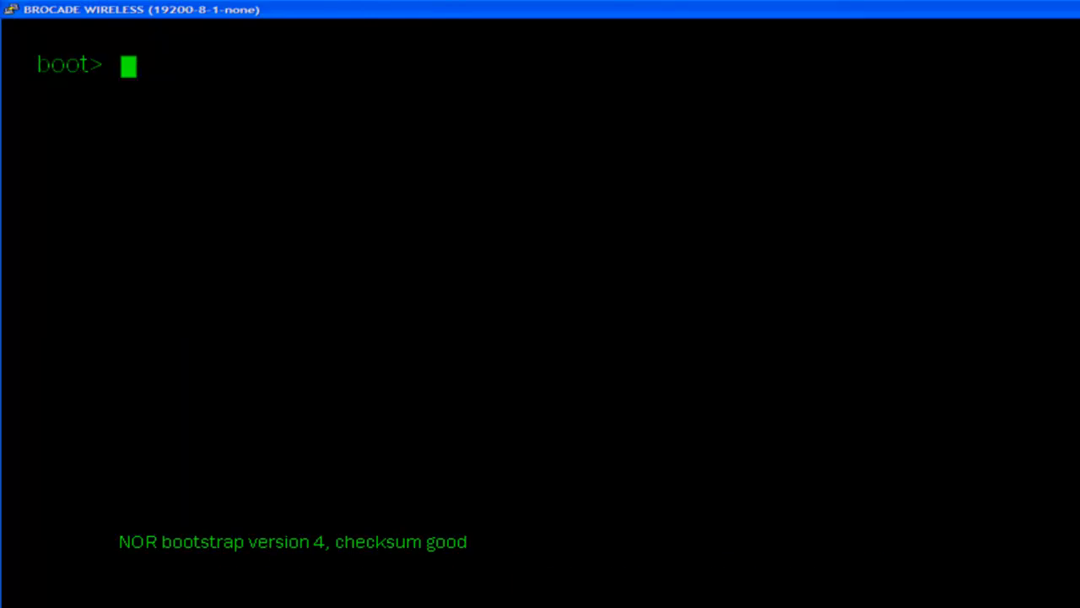
type("achip fix_")
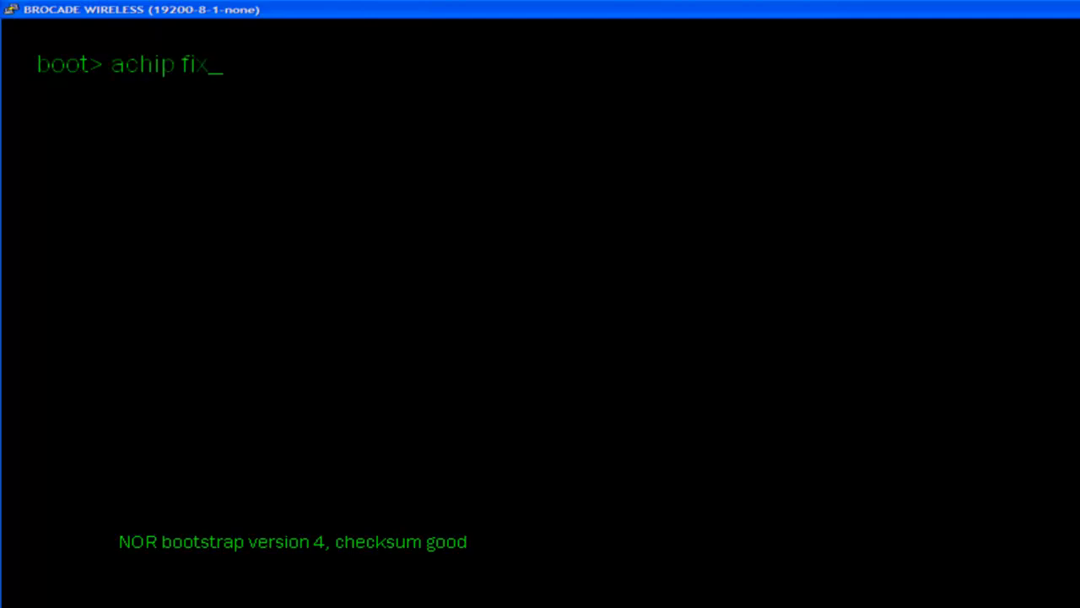
type("cpu_spee")
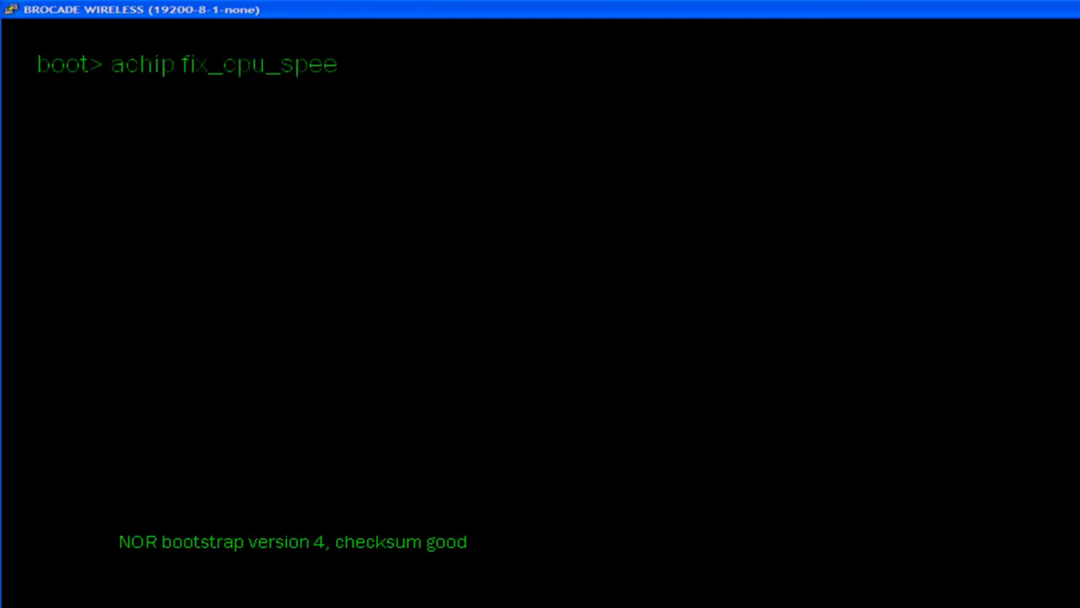